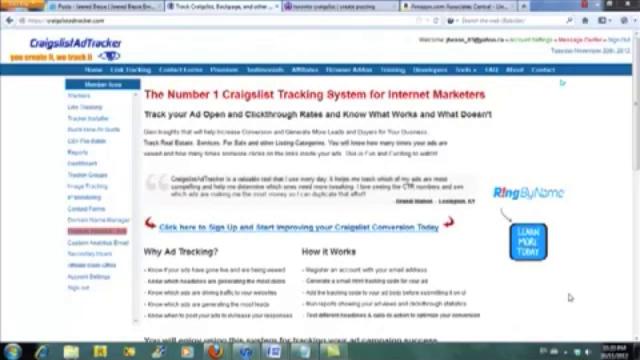
pyautogui.moveTo(418, 252)
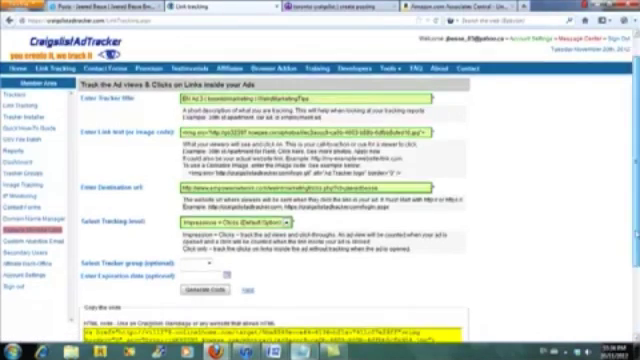
# Step: Scroll down the tracking form to review the generated tracking image and link code
pyautogui.scroll(-3)
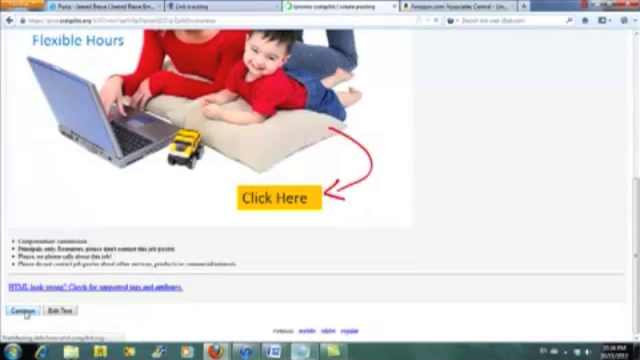
# Step: Confirm the Craigslist preview with the Flexible Hours image and Click Here link, and continue posting
pyautogui.click(270, 198)
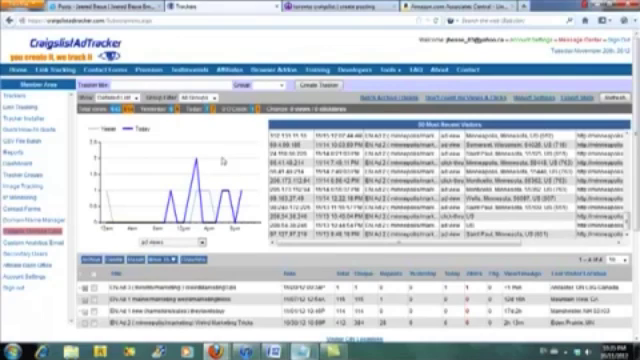
# Step: Return to the Manage Ads list showing each tracked ad's view and click counts
pyautogui.click(110, 108)
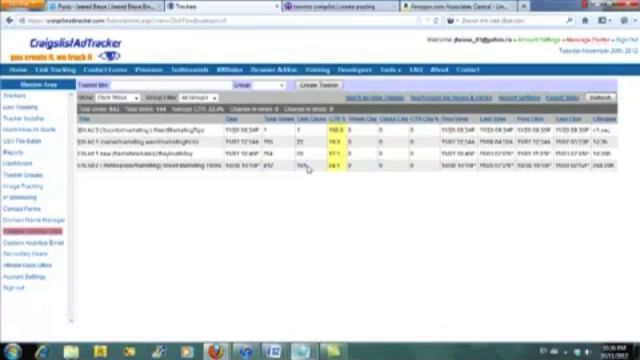
pyautogui.moveTo(316, 190)
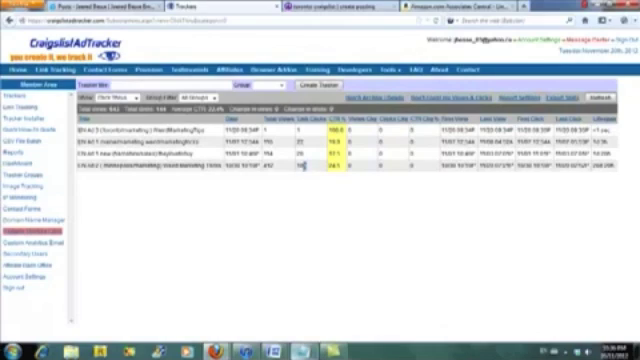
pyautogui.moveTo(308, 192)
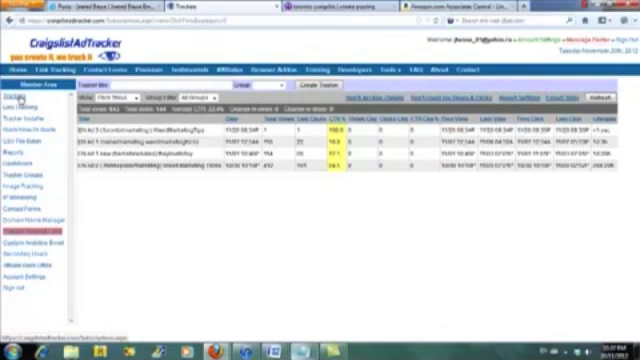
pyautogui.click(420, 70)
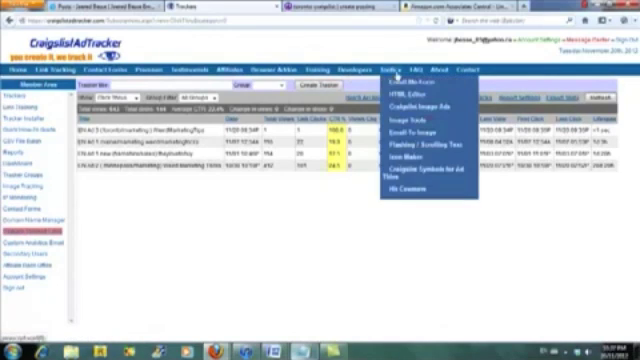